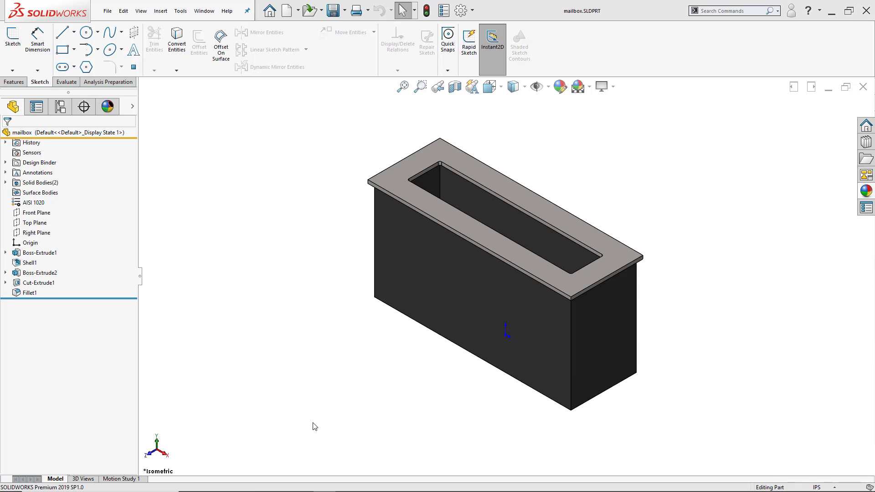
mouse_move(64, 157)
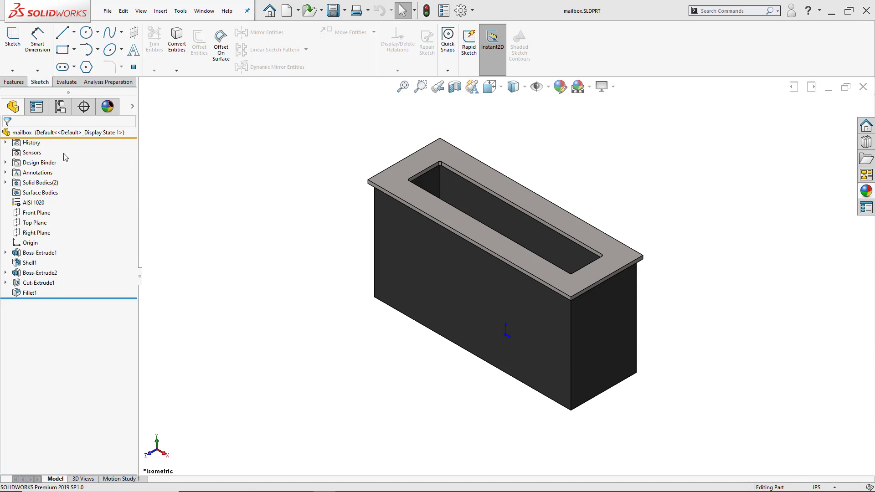
mouse_move(27, 152)
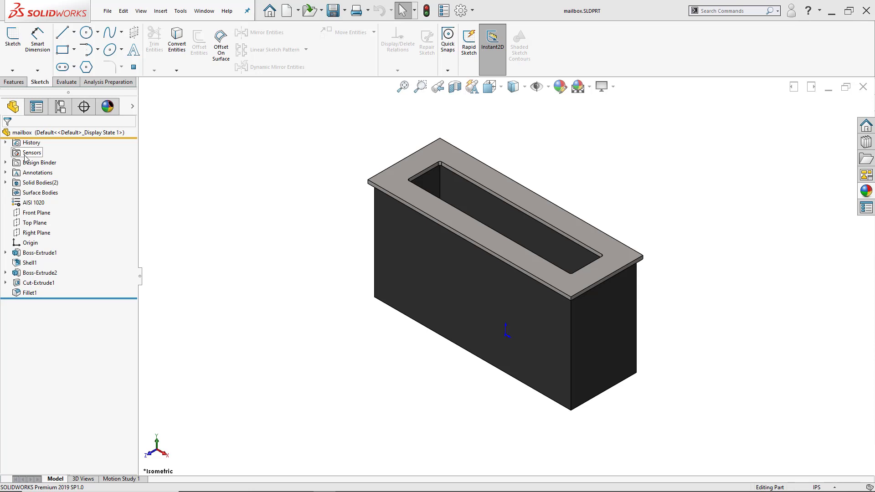
mouse_move(296, 131)
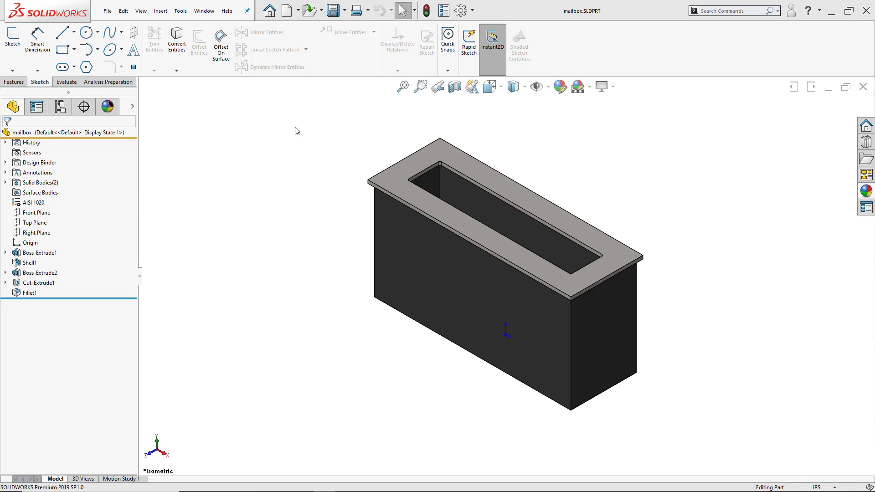
Step: Set Sensors to Show in FeatureManager system options, then open the Sensors folder's menu
left_click(459, 10)
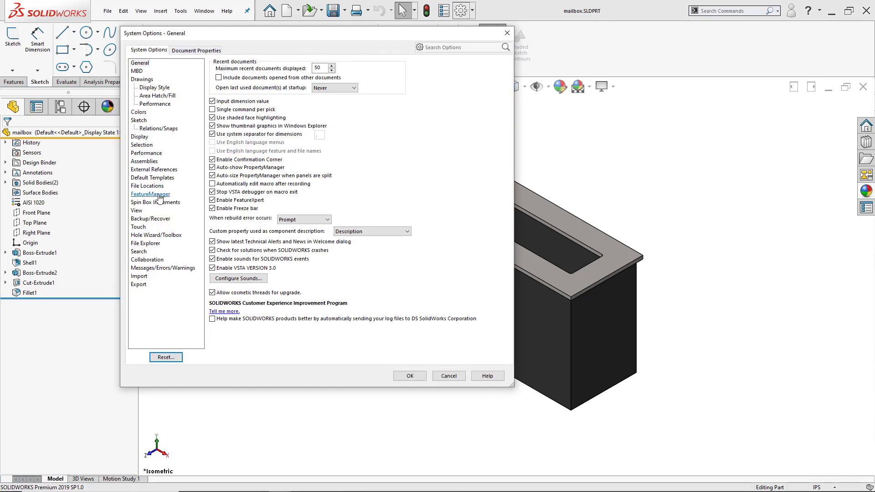
left_click(150, 194)
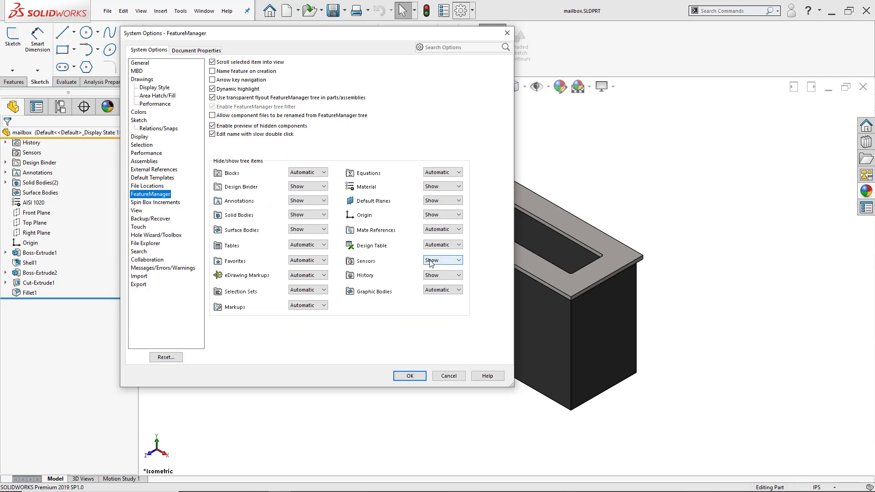
mouse_move(466, 266)
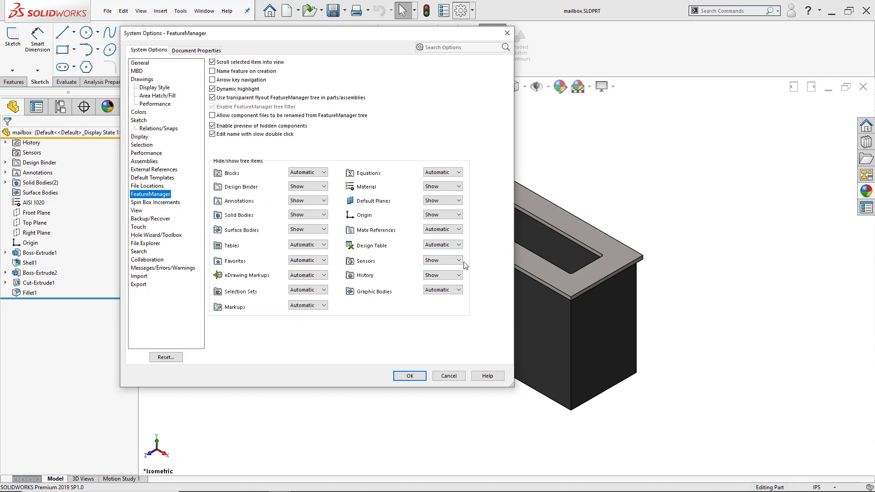
left_click(442, 261)
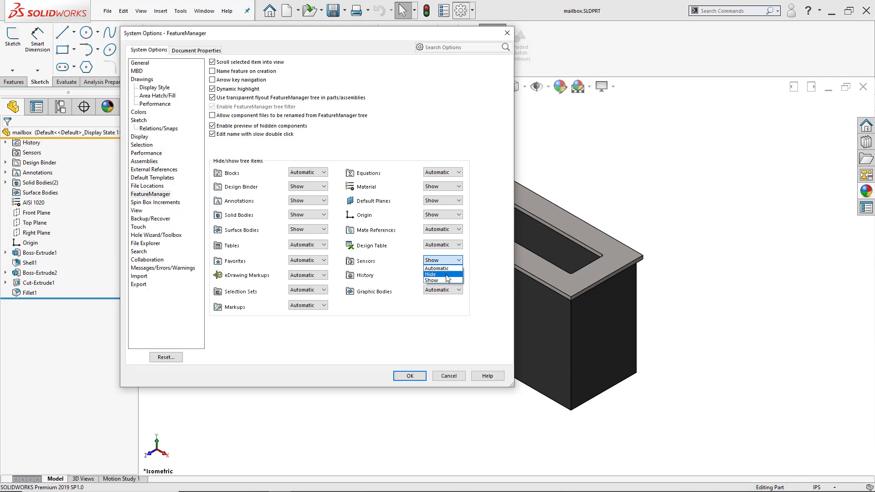
mouse_move(441, 280)
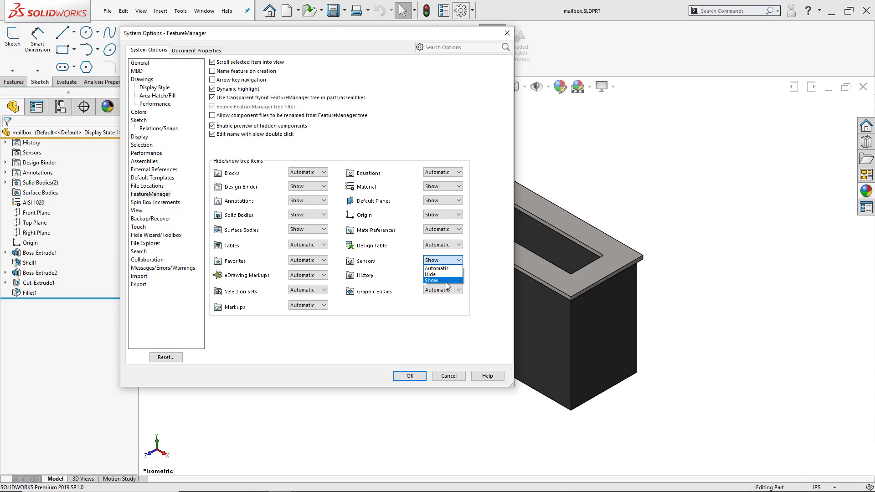
left_click(438, 268)
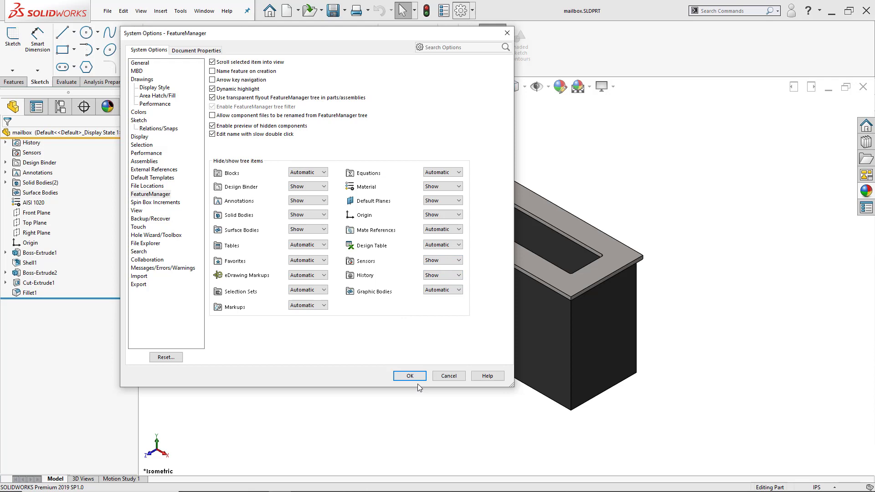
left_click(409, 376)
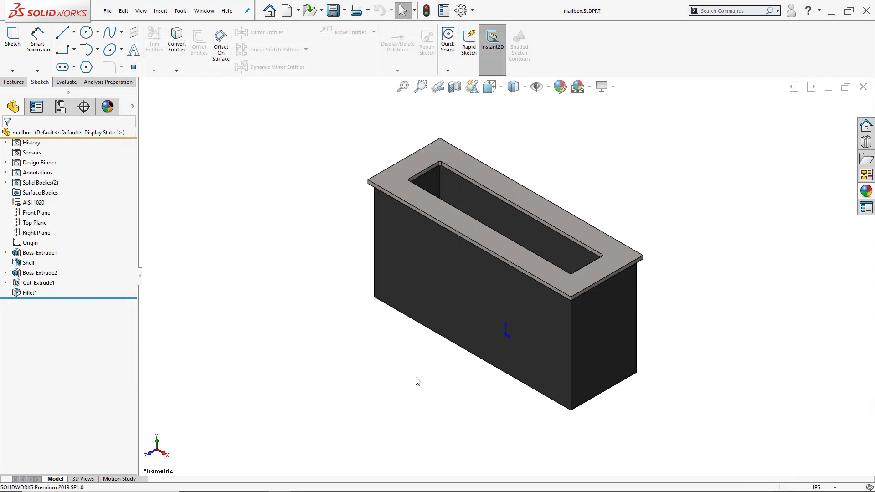
mouse_move(73, 166)
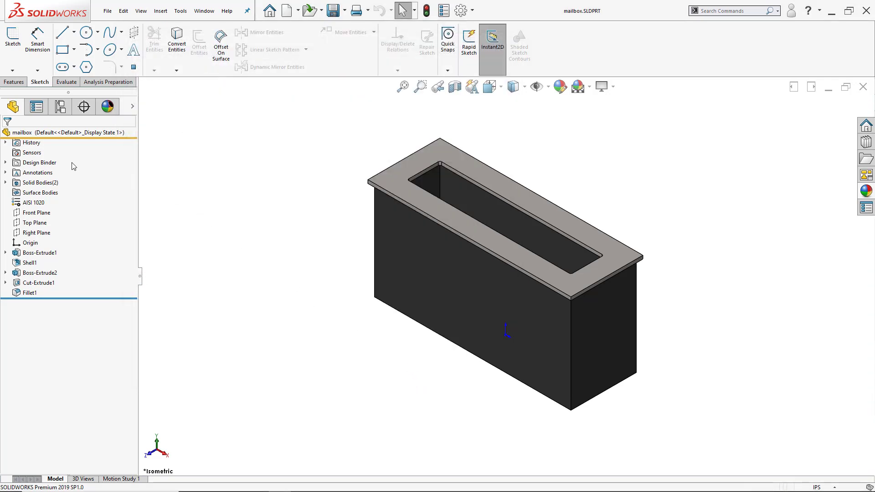
right_click(32, 152)
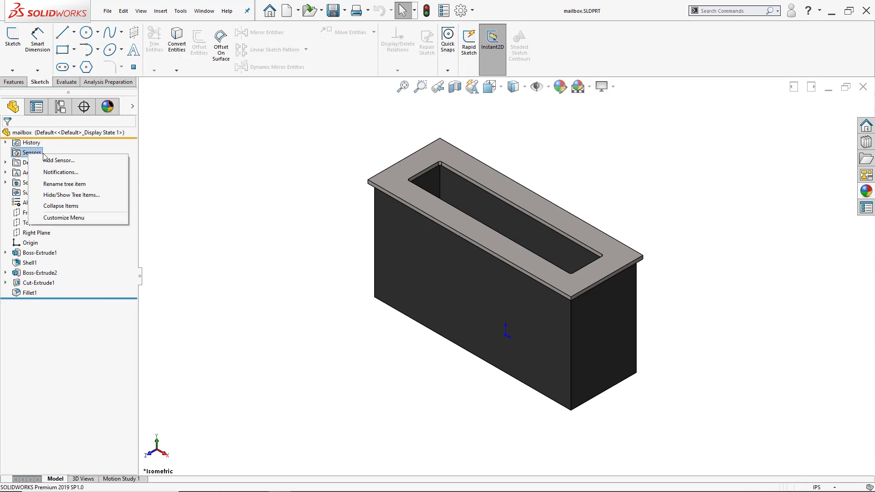
Step: Start a Mass Properties sensor that monitors Mass of the mailbox bodies
left_click(59, 161)
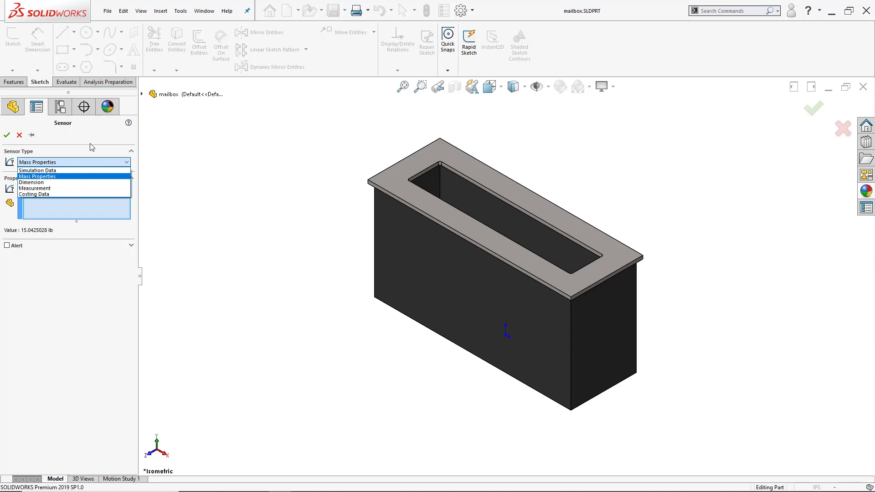
mouse_move(40, 182)
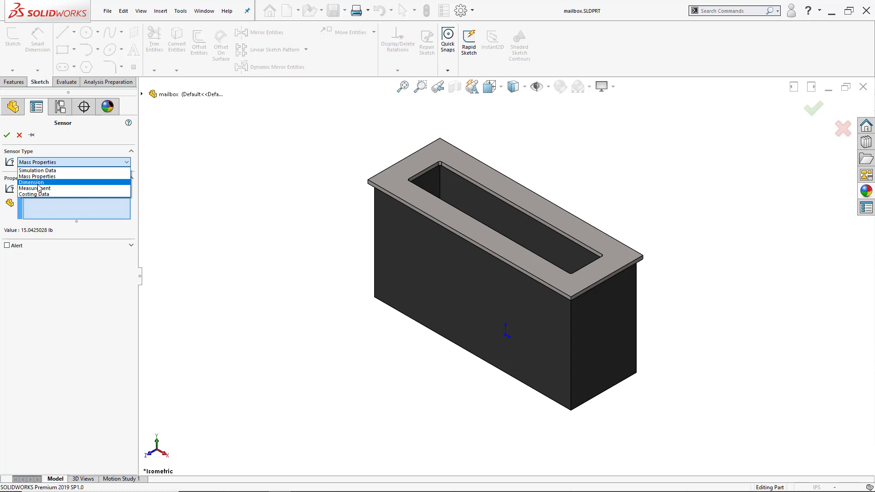
left_click(37, 176)
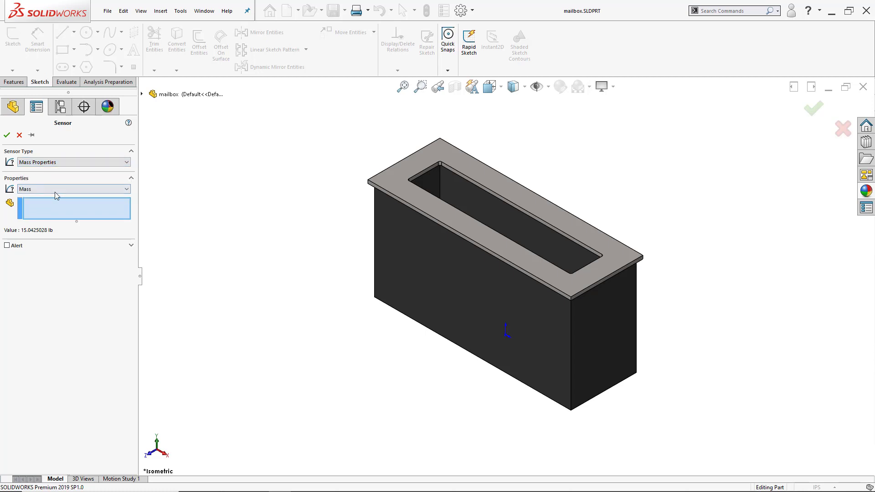
left_click(126, 188)
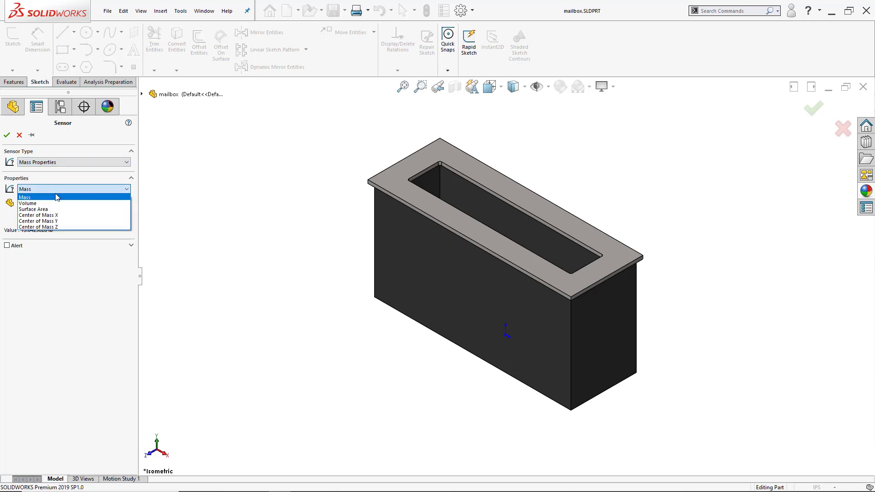
left_click(25, 197)
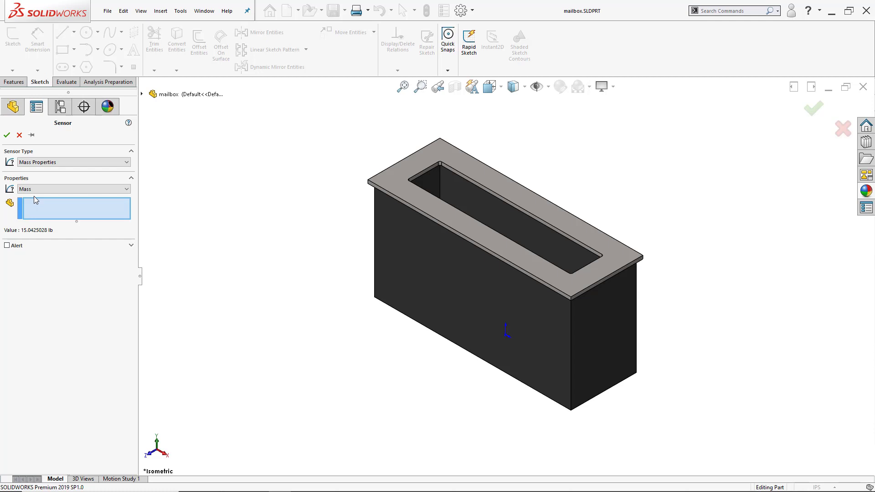
left_click(396, 198)
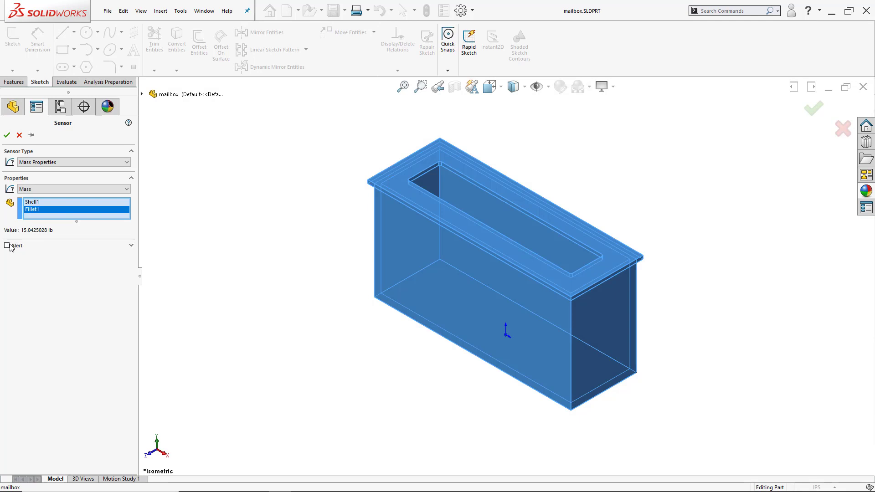
Step: Alert when mass is greater than 17, and expand Sensors to show Mass1
left_click(6, 246)
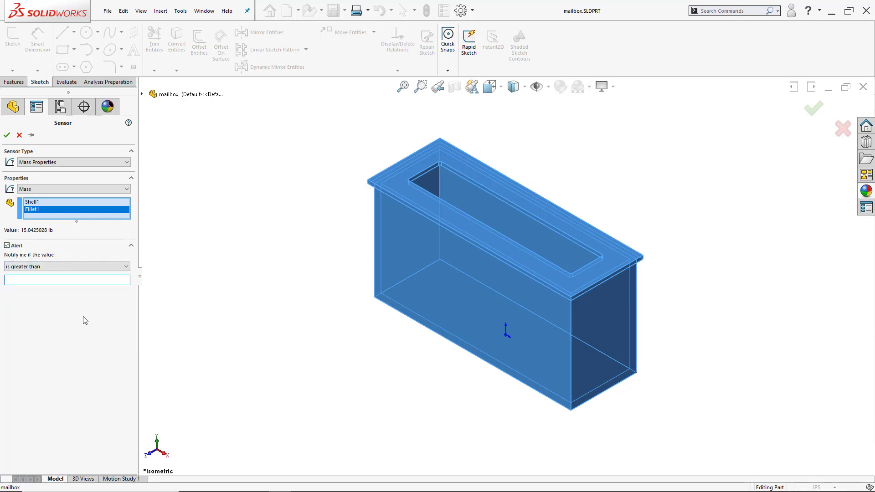
type("1")
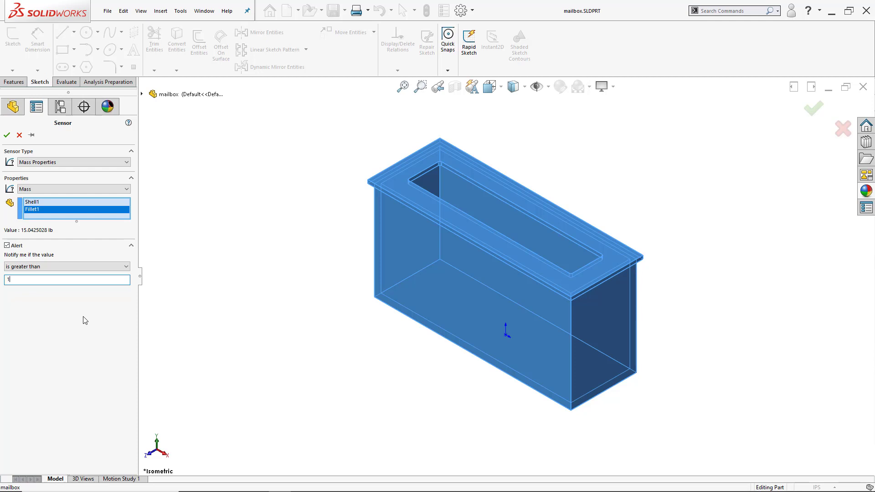
type("17")
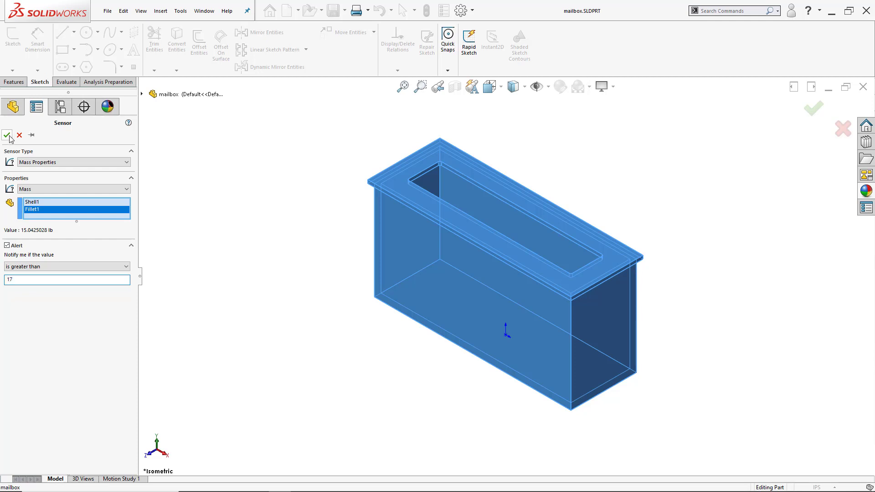
left_click(7, 136)
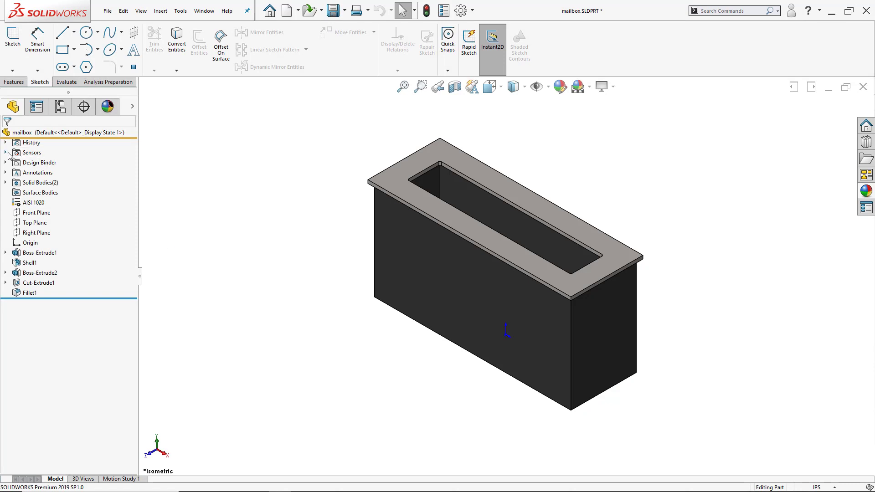
left_click(5, 152)
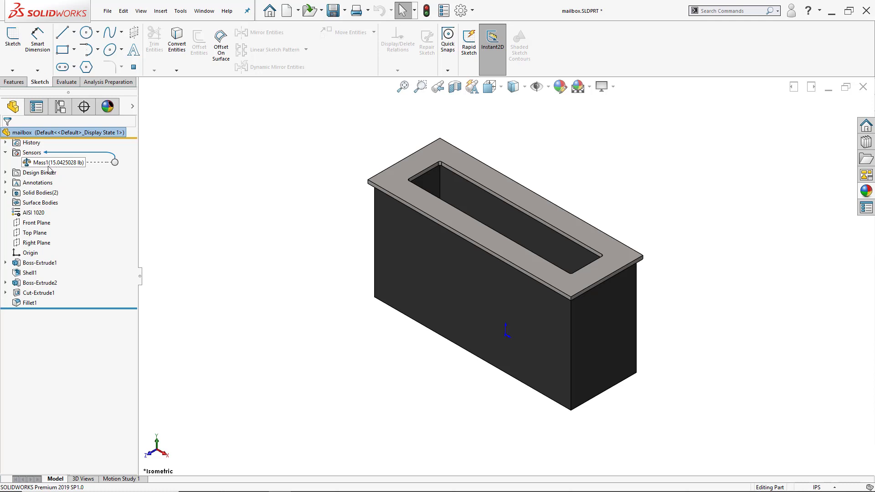
right_click(32, 152)
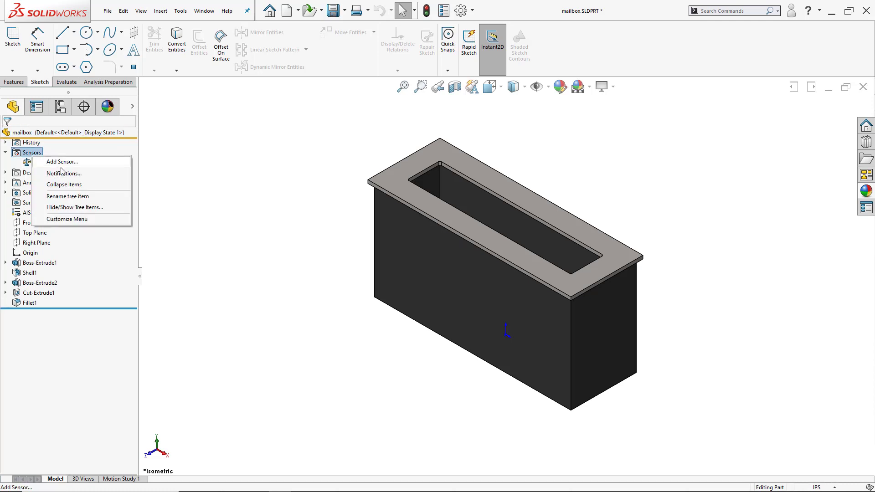
Step: Add a volume sensor alerting when volume is between 0.03 and 5
left_click(61, 162)
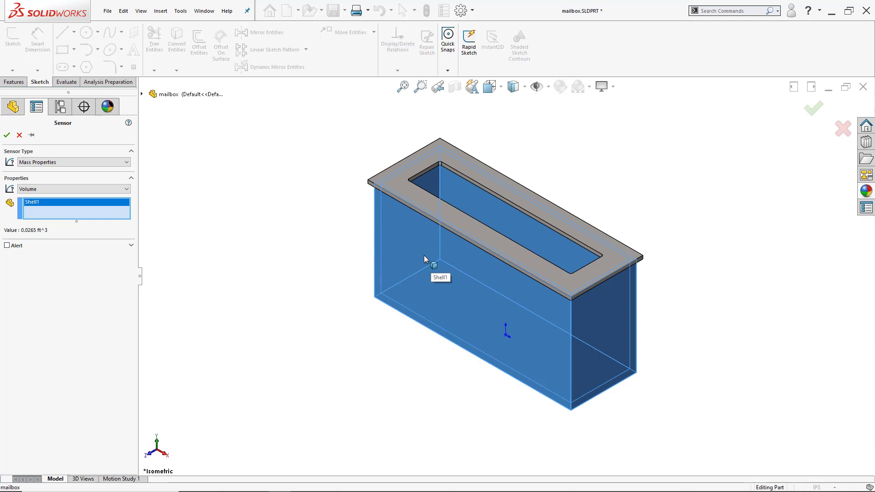
mouse_move(424, 254)
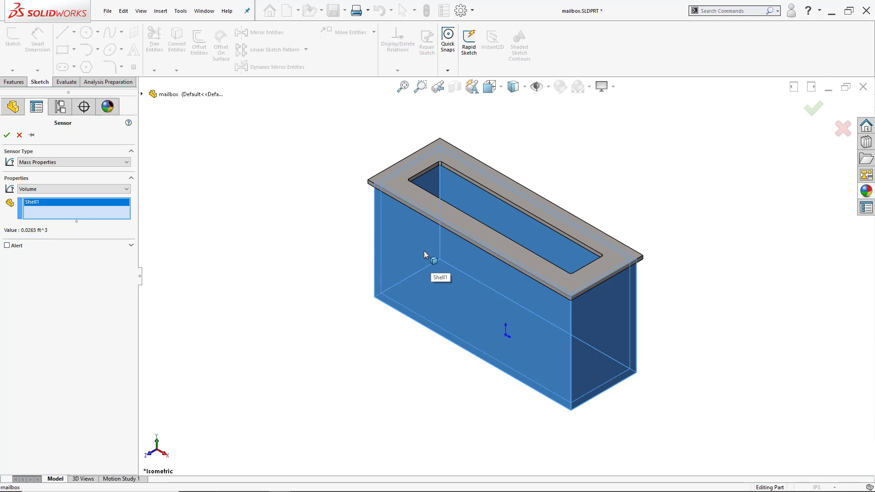
mouse_move(55, 263)
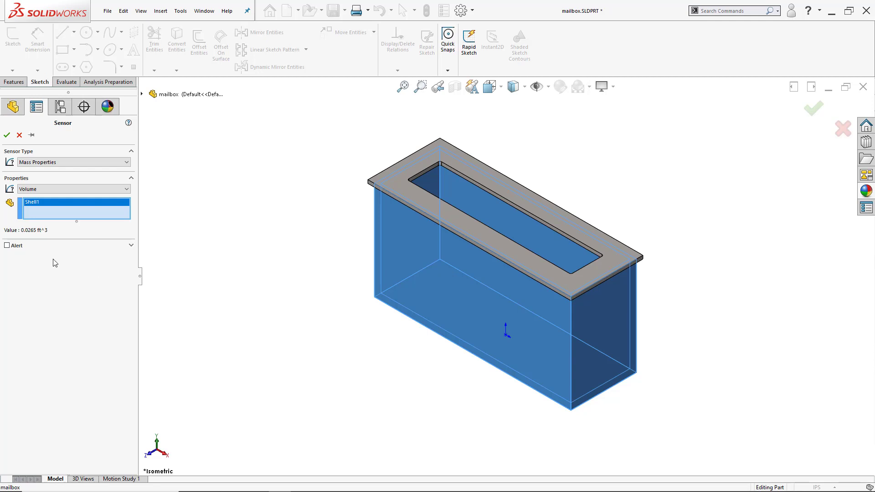
left_click(7, 245)
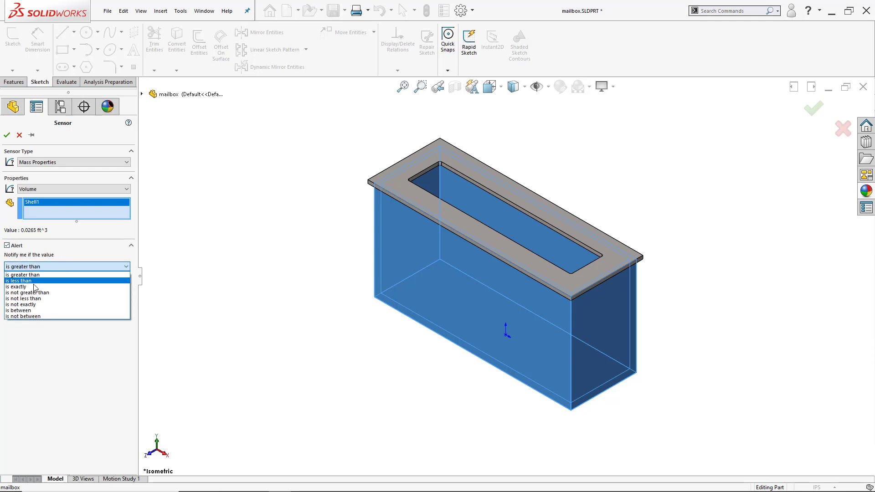
mouse_move(45, 311)
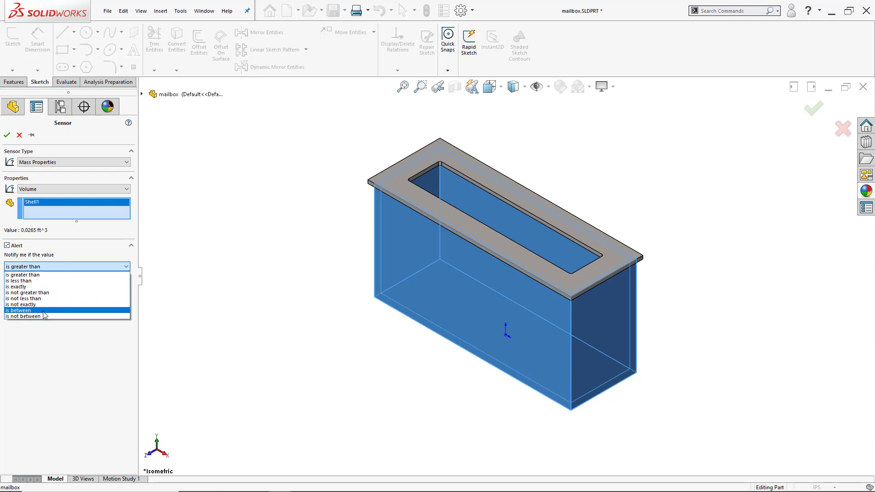
left_click(19, 310)
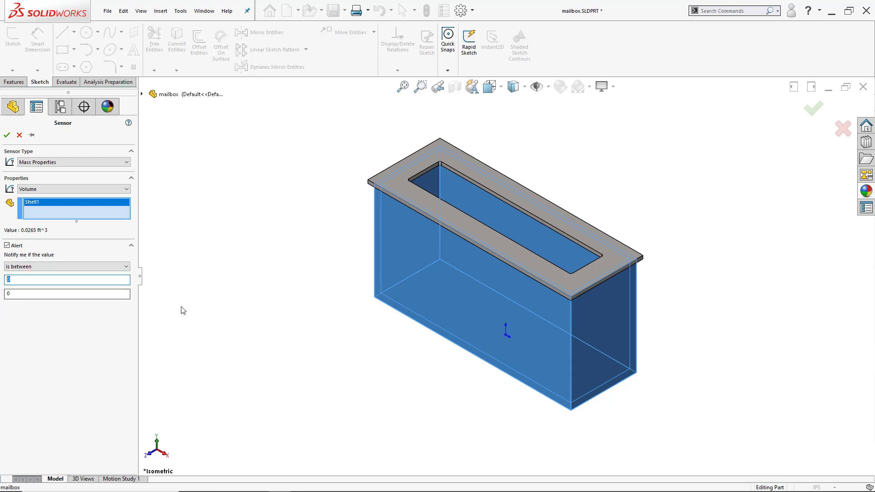
type(".03")
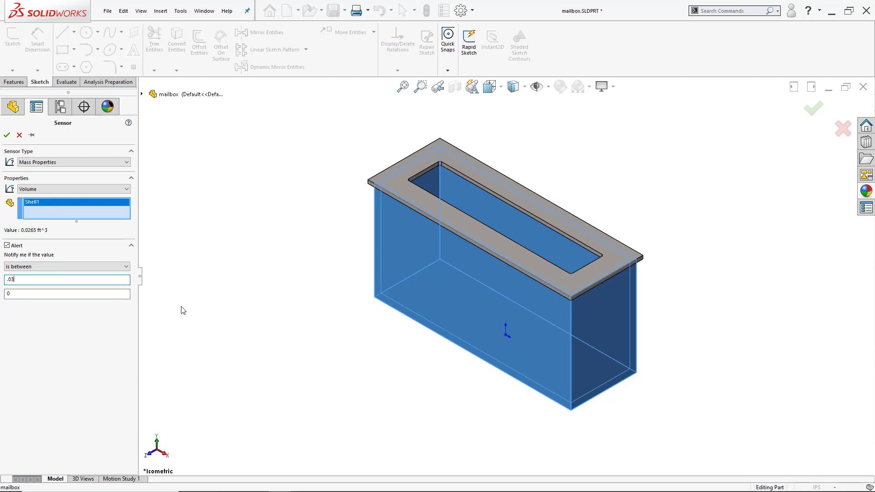
left_click(67, 294)
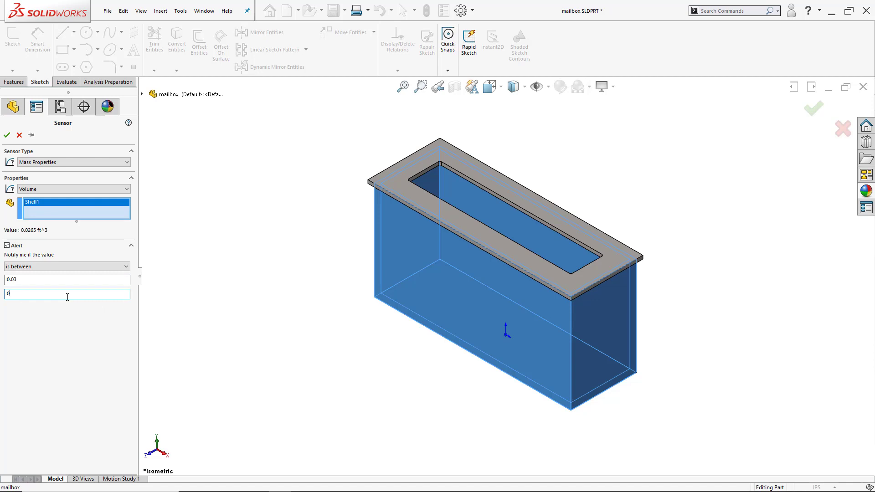
type("5")
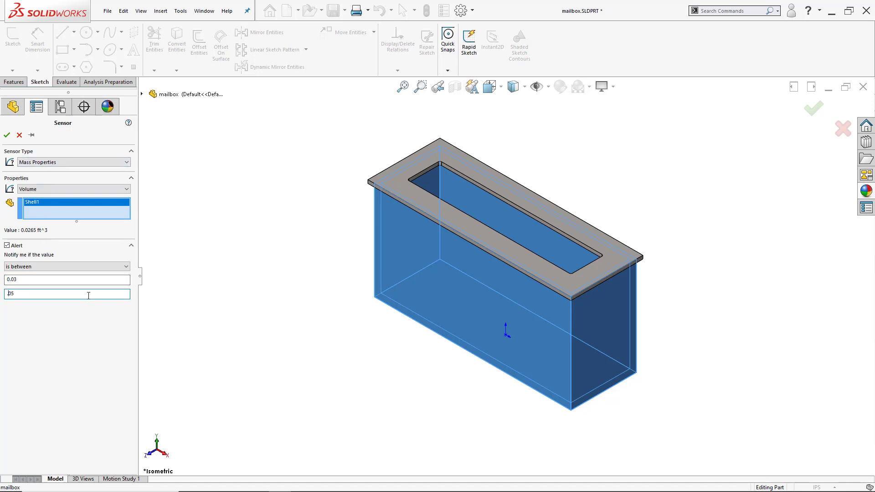
left_click(6, 135)
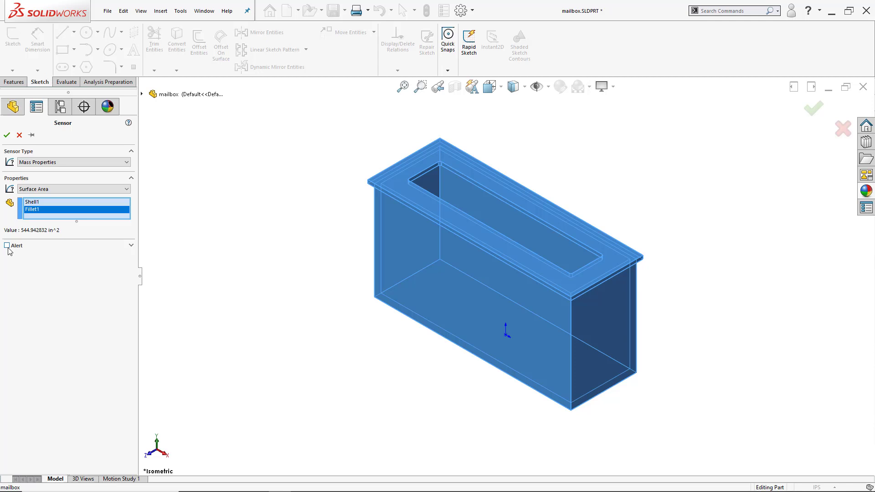
Step: Set the Shell1/Fillet1 surface area sensor to alert when not between 544 and 550
left_click(7, 245)
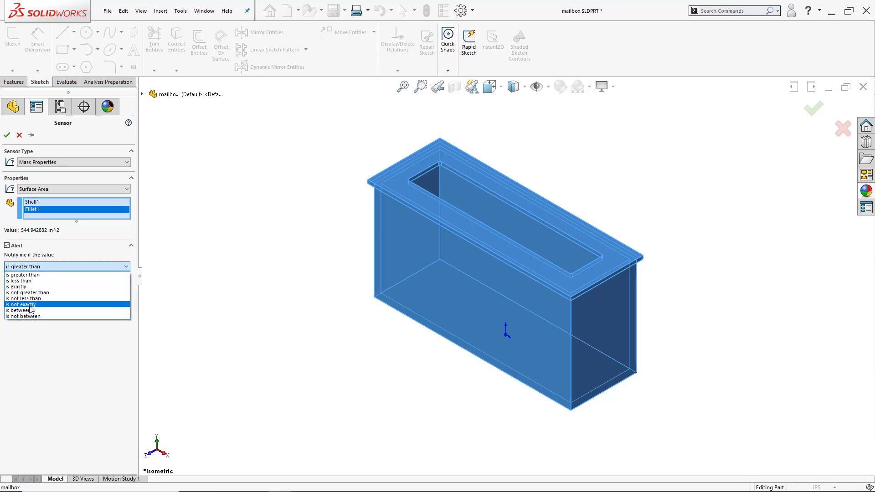
mouse_move(22, 316)
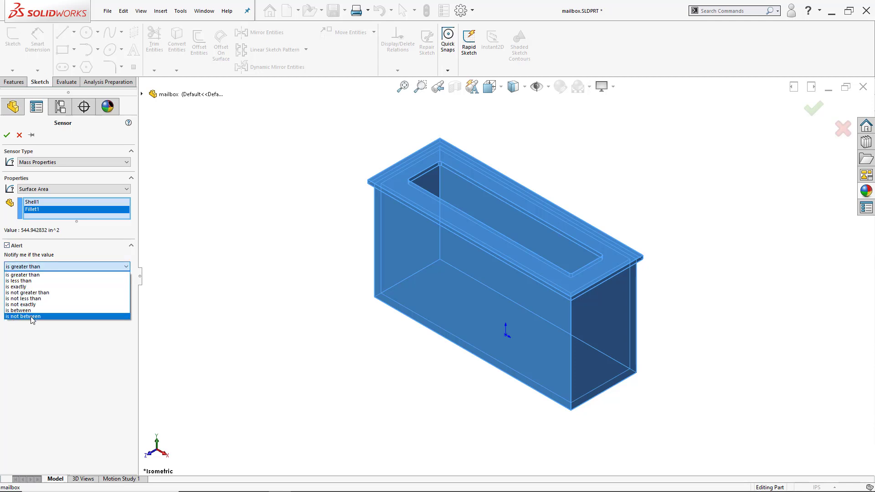
left_click(22, 316)
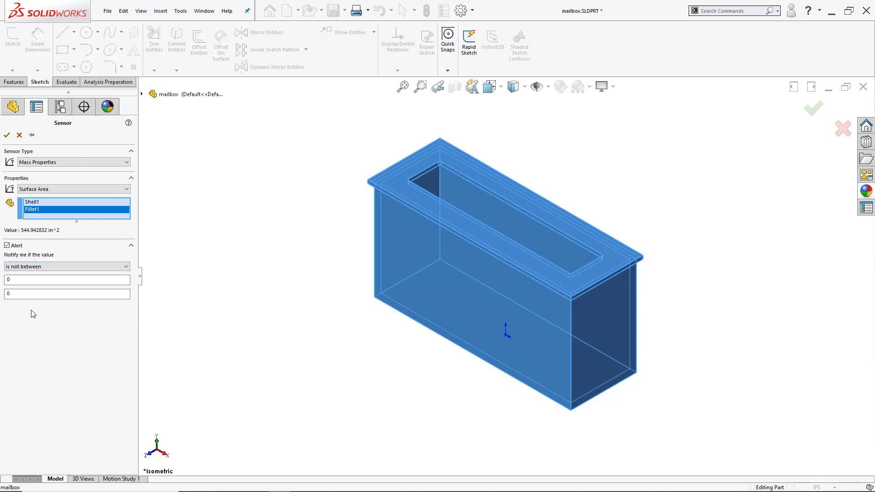
left_click(67, 279)
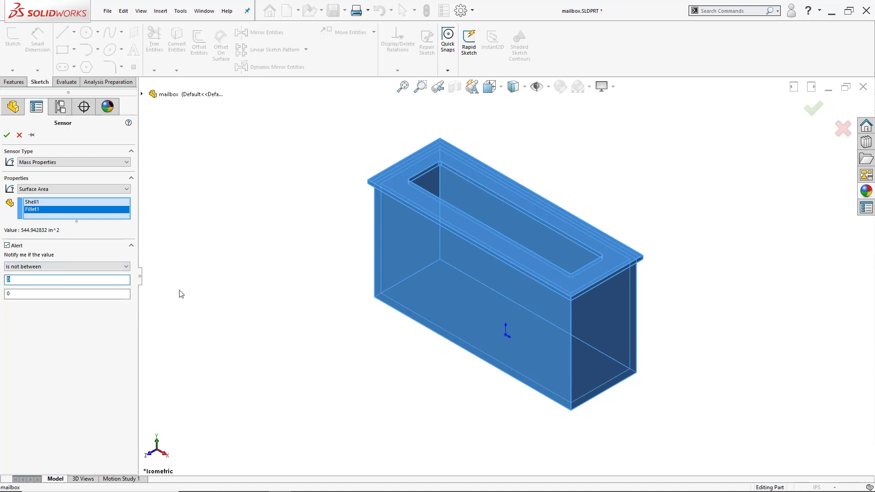
type("544")
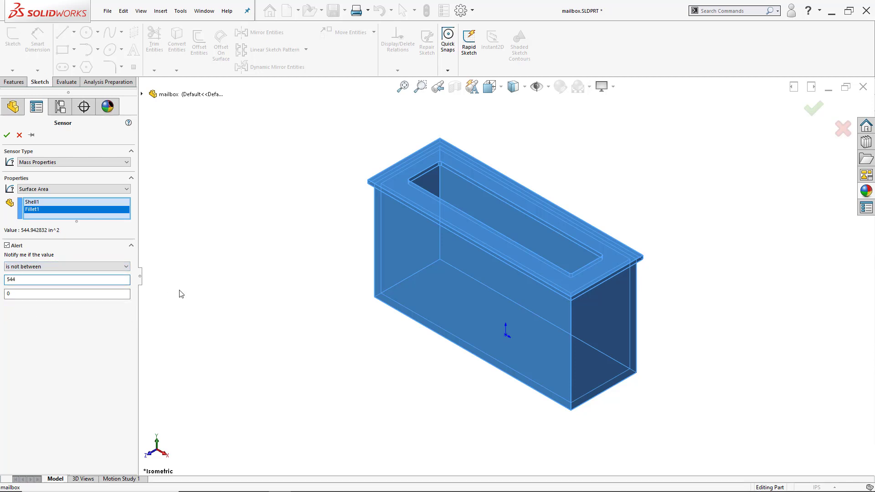
left_click(67, 295)
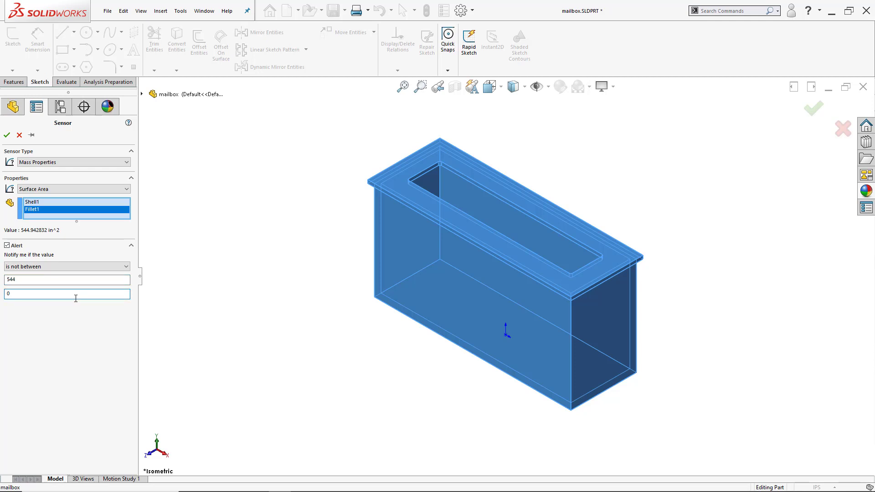
type("550")
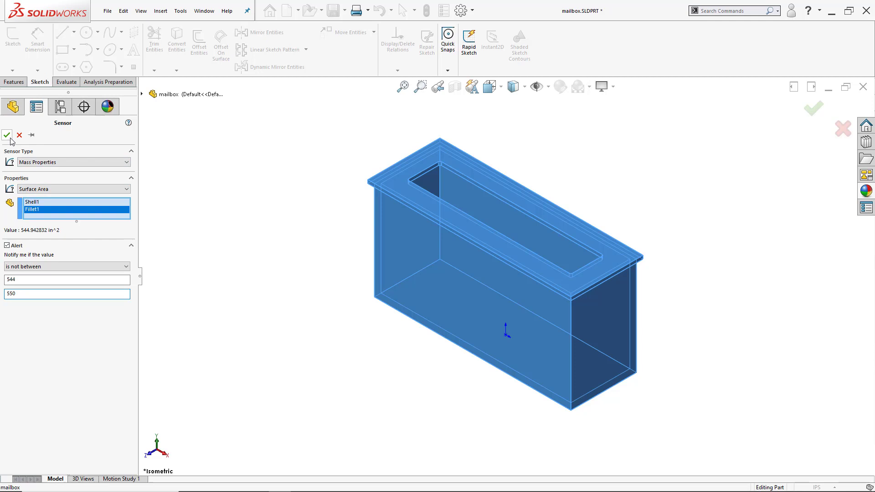
left_click(7, 135)
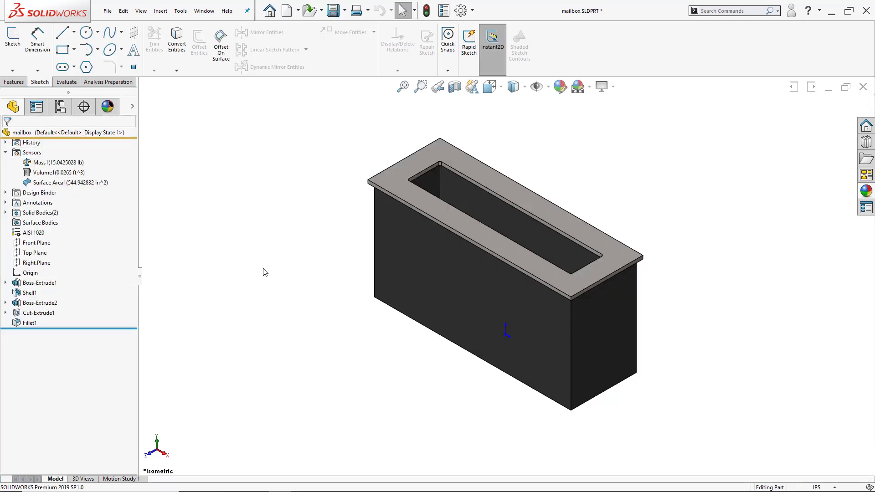
mouse_move(211, 231)
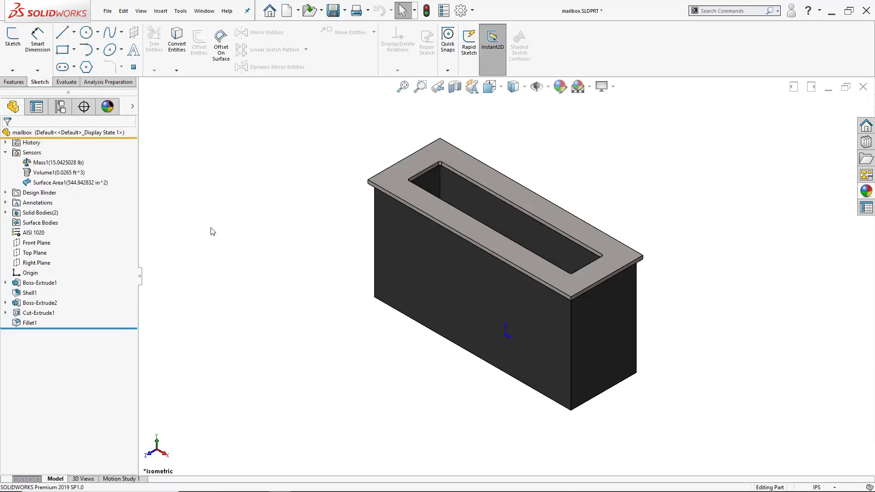
mouse_move(363, 279)
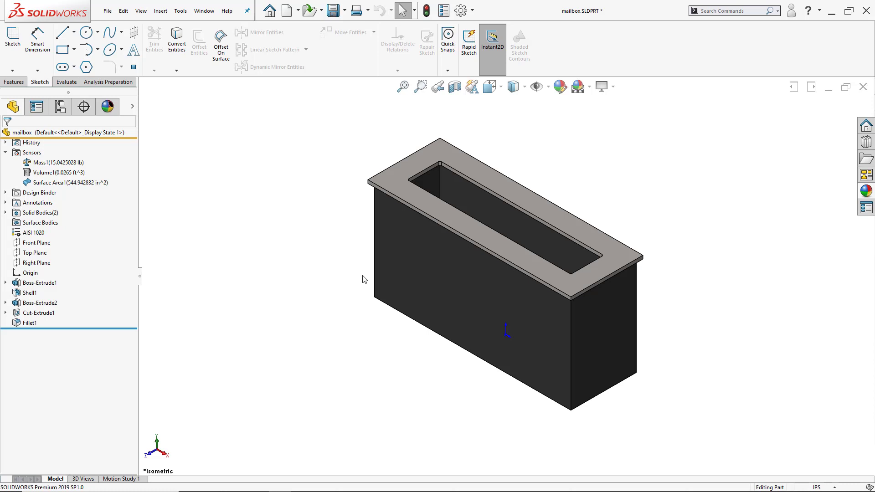
left_click(40, 283)
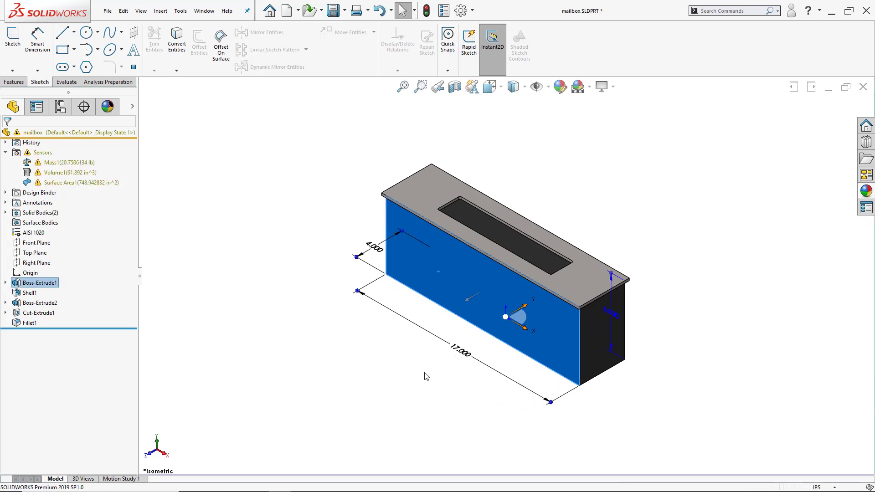
mouse_move(264, 307)
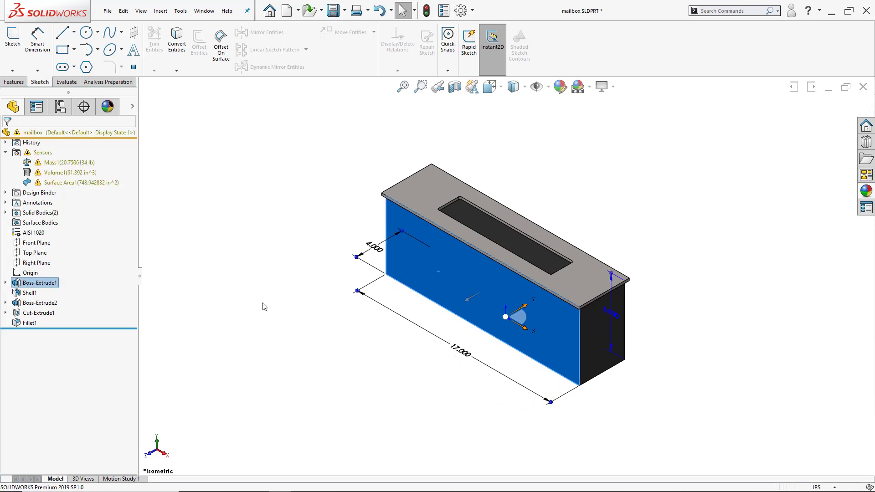
mouse_move(234, 213)
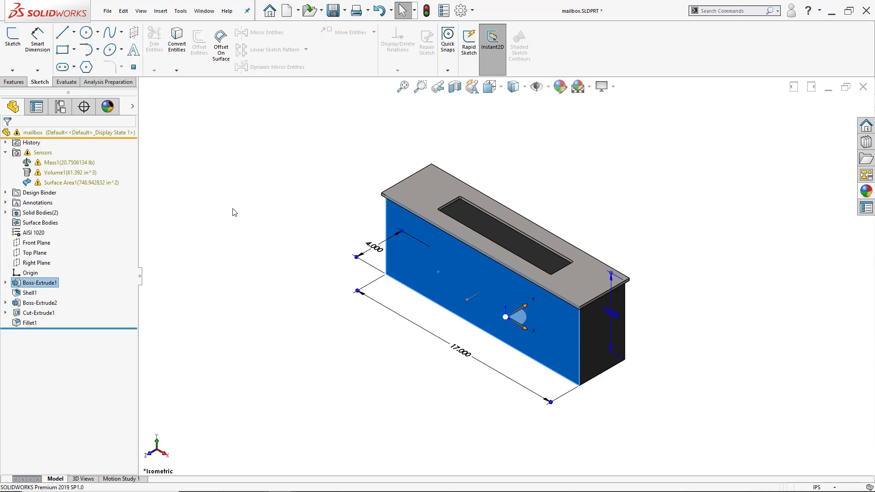
mouse_move(189, 201)
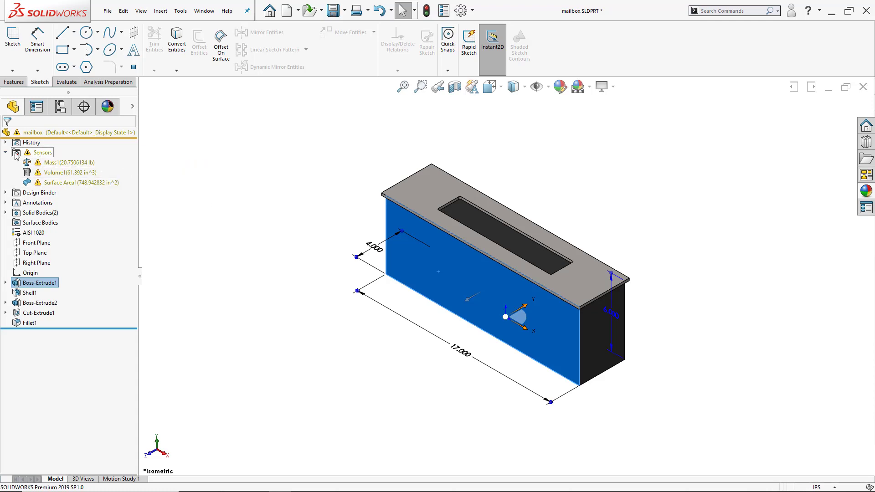
Step: Create Dimension1 sensor on D2@Sketch3 with an alert when greater than 2
double_click(69, 163)
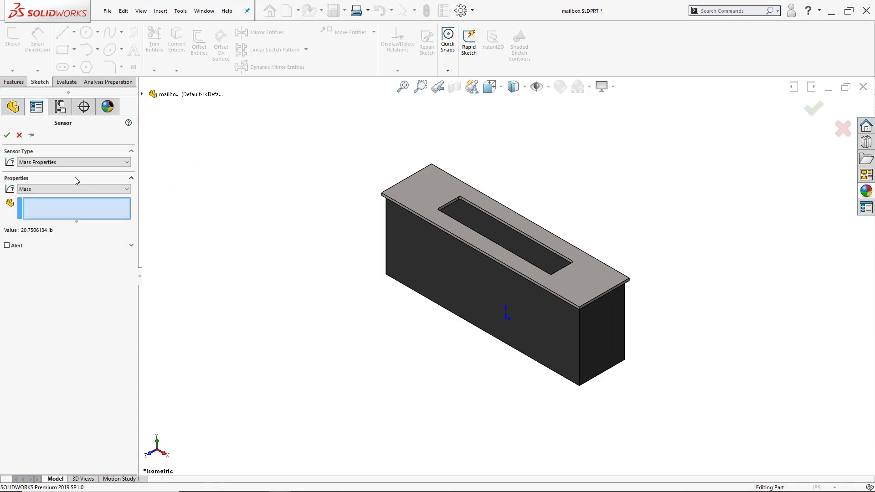
left_click(73, 161)
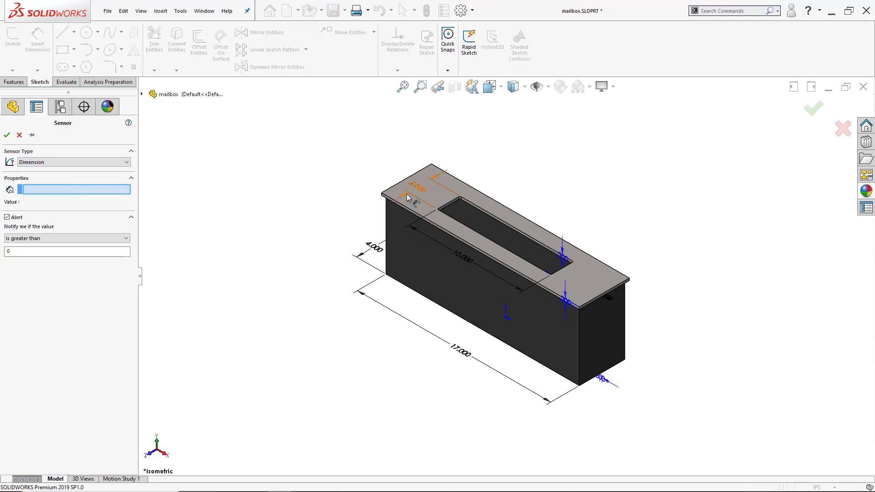
mouse_move(427, 193)
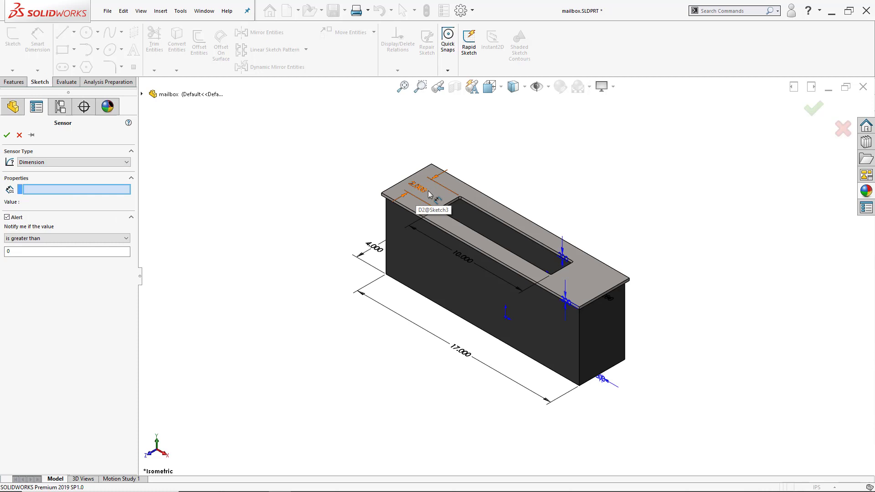
left_click(425, 196)
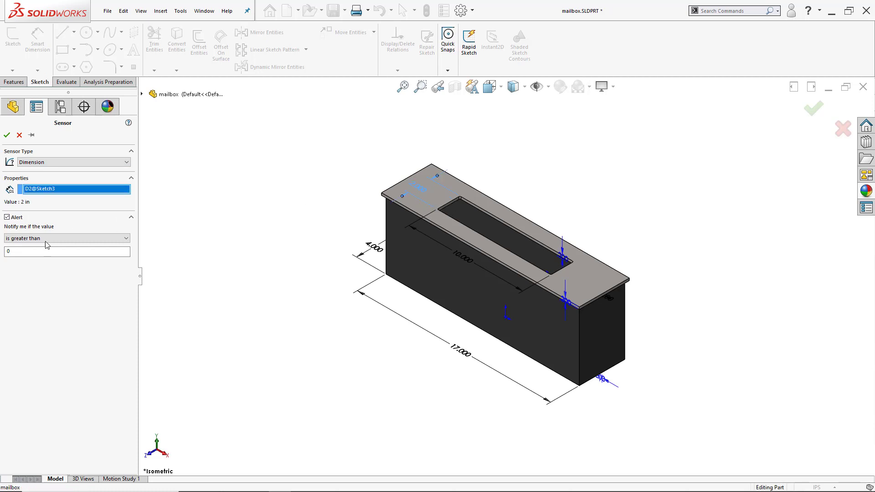
left_click(67, 252)
type("2")
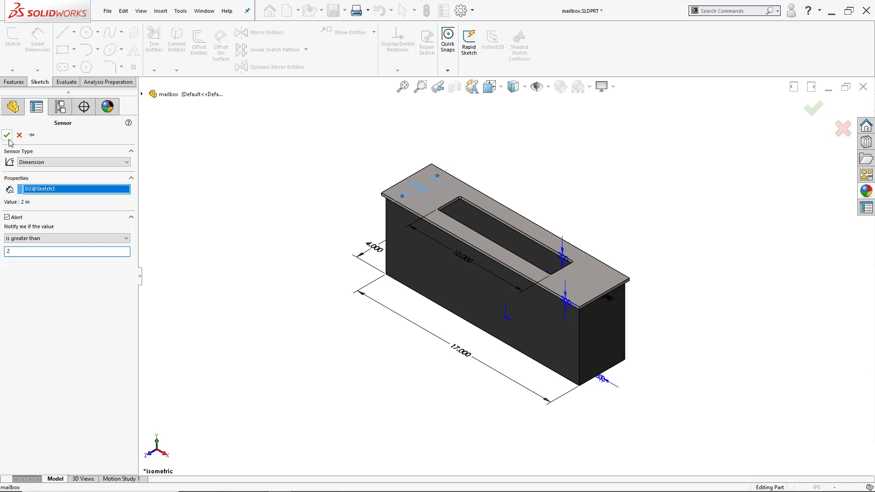
left_click(7, 134)
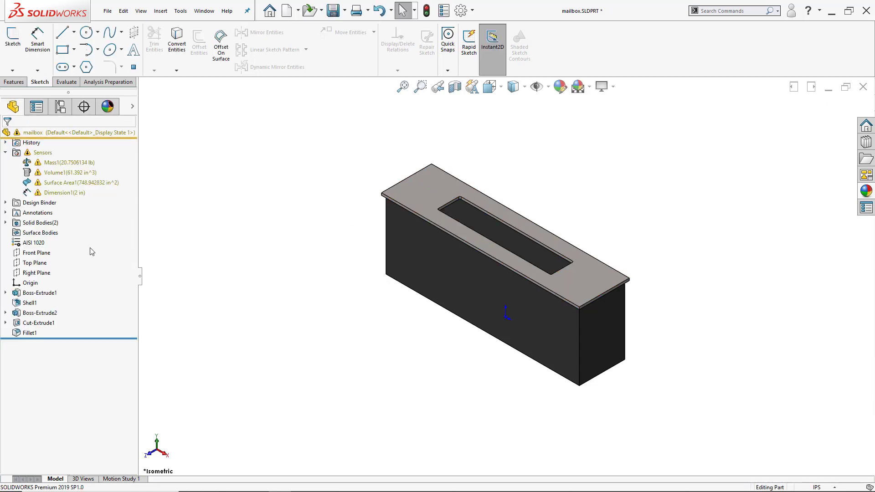
Step: Change Cut-Extrude1's D2@Sketch3 slot dimension to 3 in
left_click(40, 323)
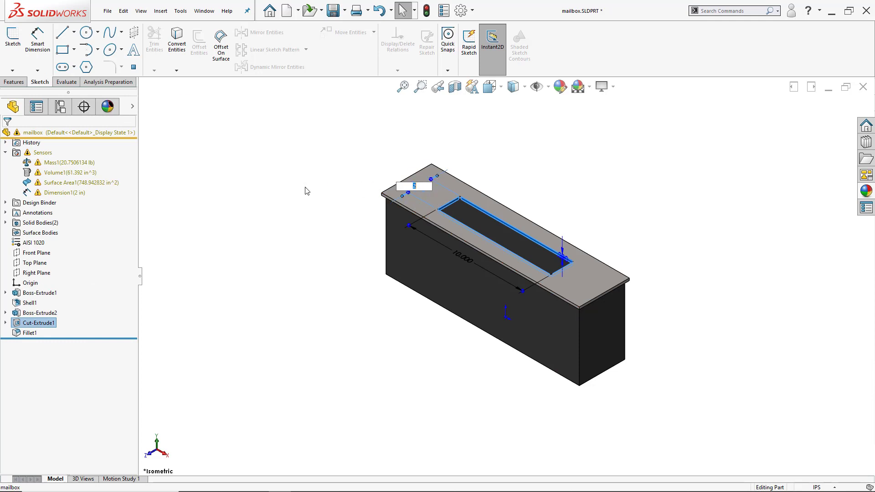
type("3")
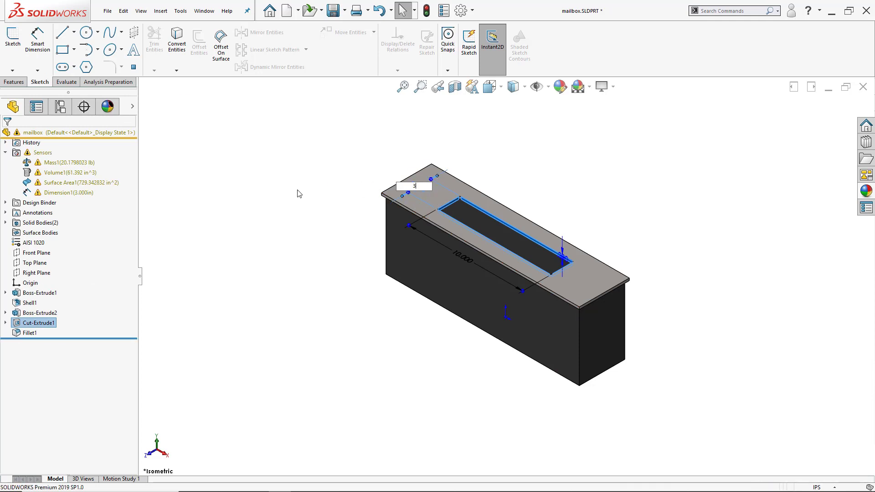